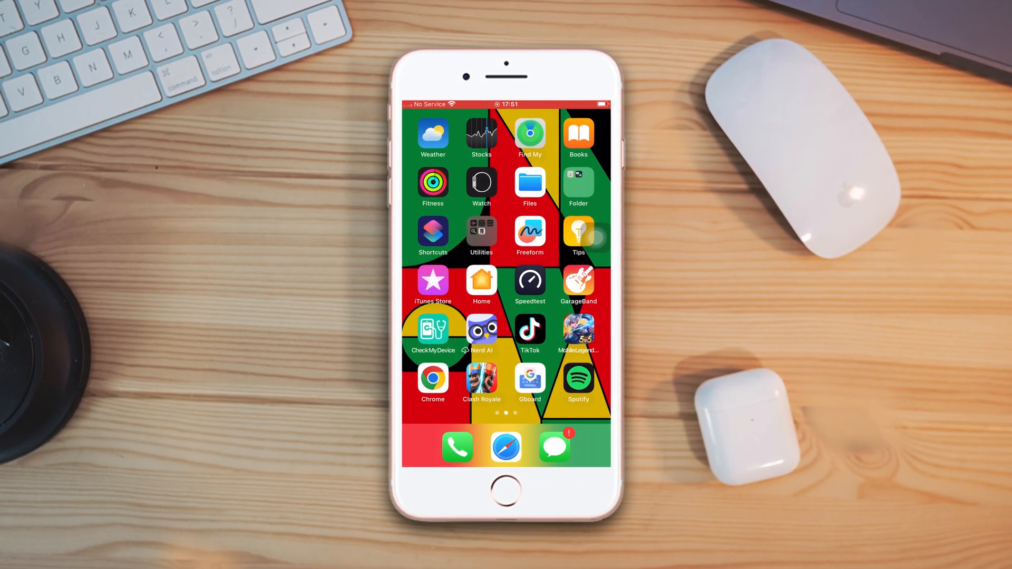
Swipe across the home screen pages to reach the App Store icon.
scroll(right, 3)
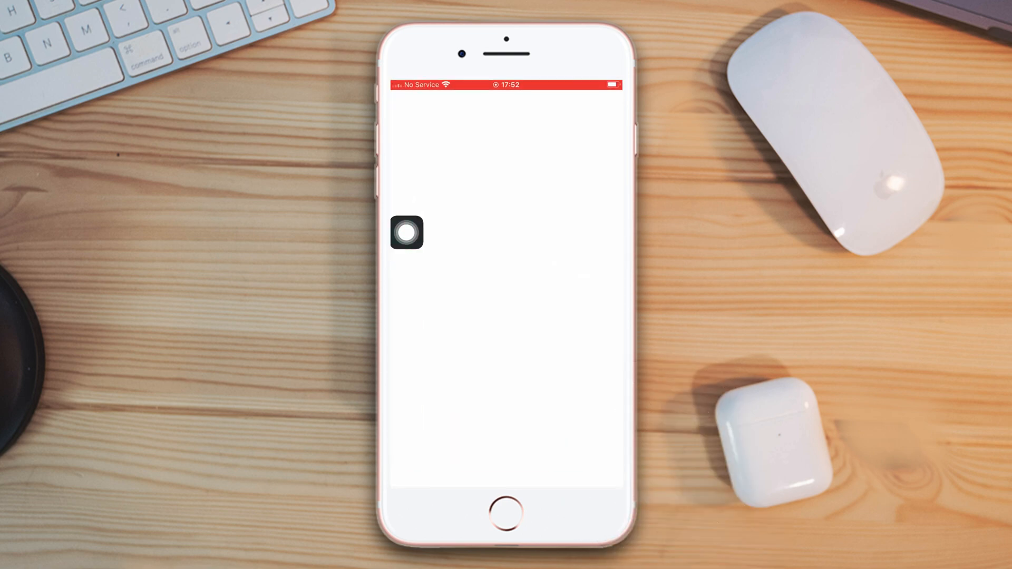
Search 'check my' in the App Store and open the Check My Device app.
text(check my)
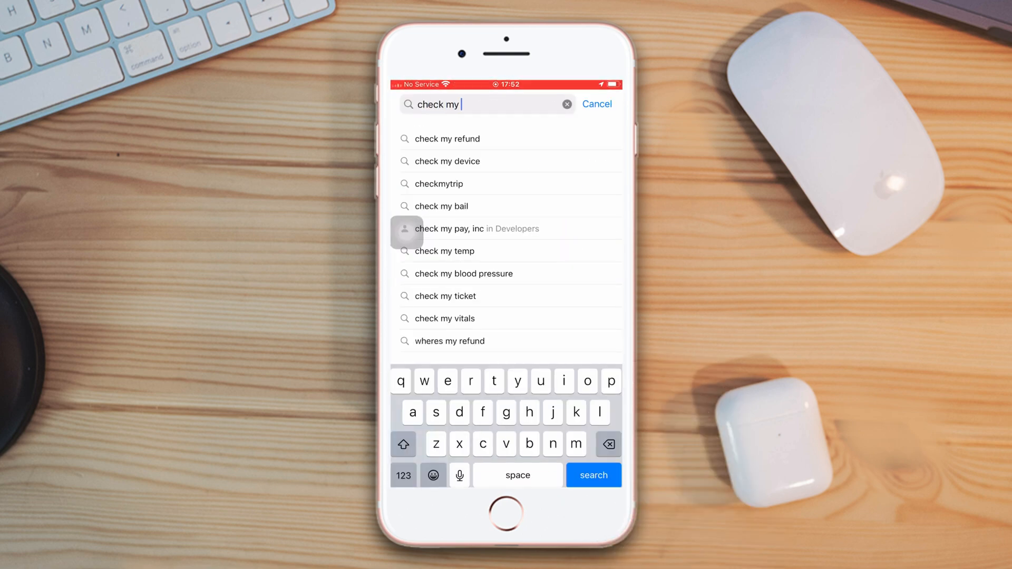
click(447, 160)
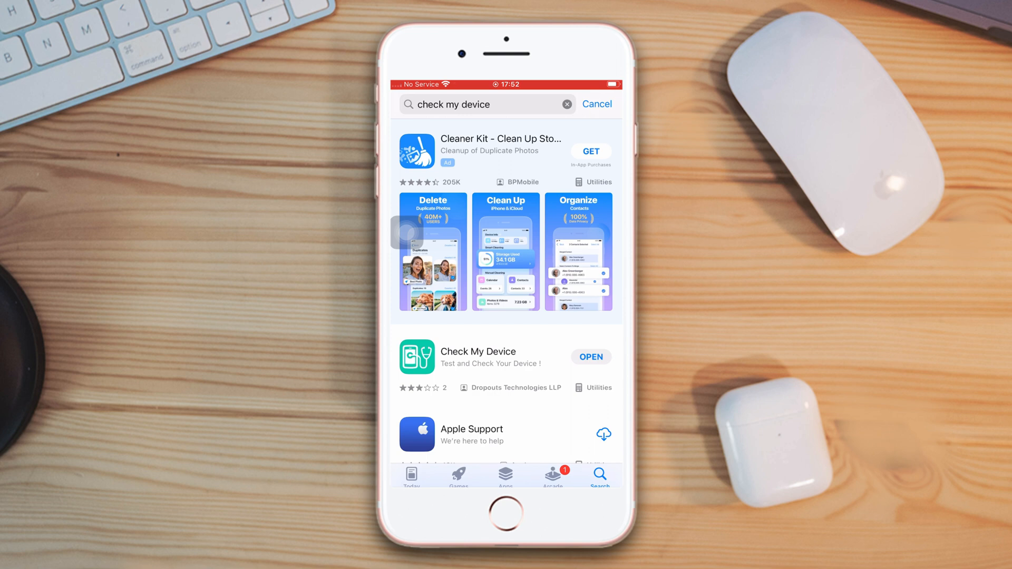
click(478, 357)
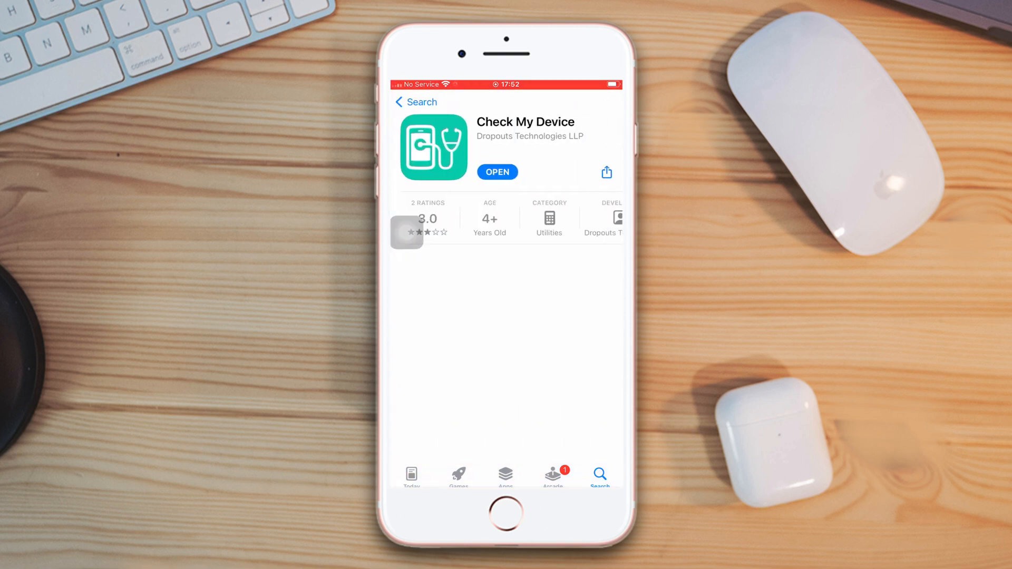
click(497, 172)
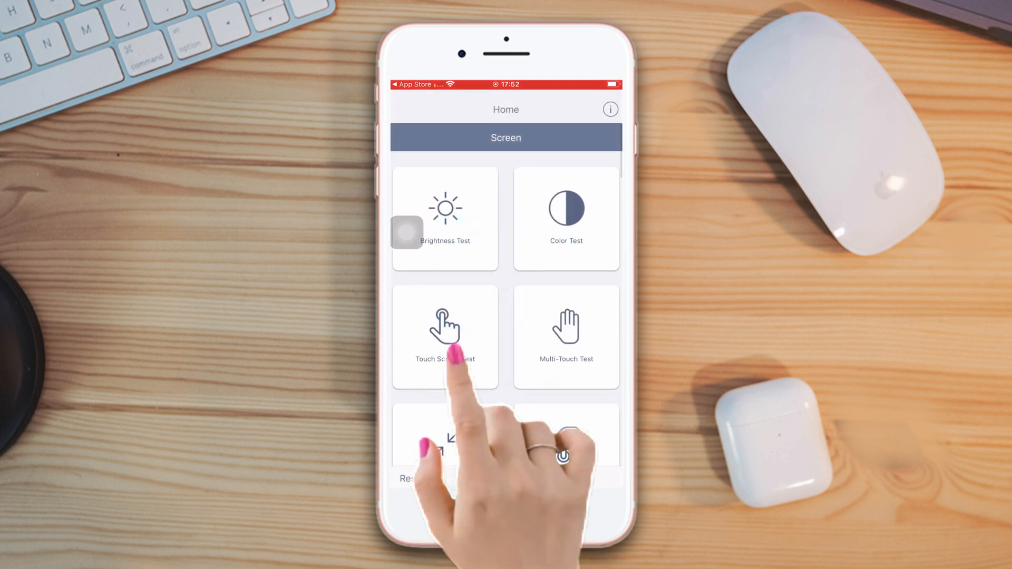
Run the Touch Screen Test, mark it Pass, and return Home.
click(445, 336)
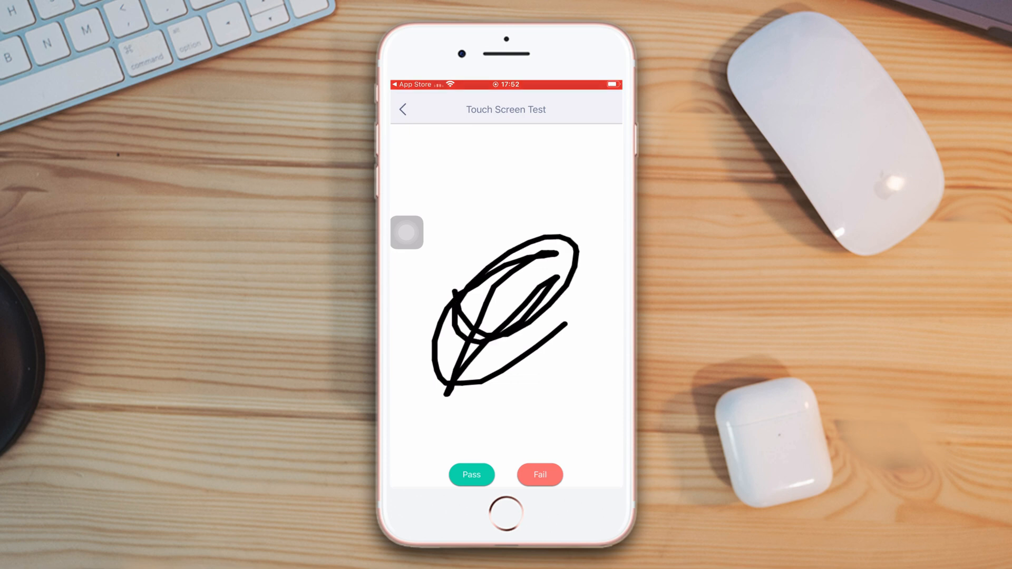
click(471, 474)
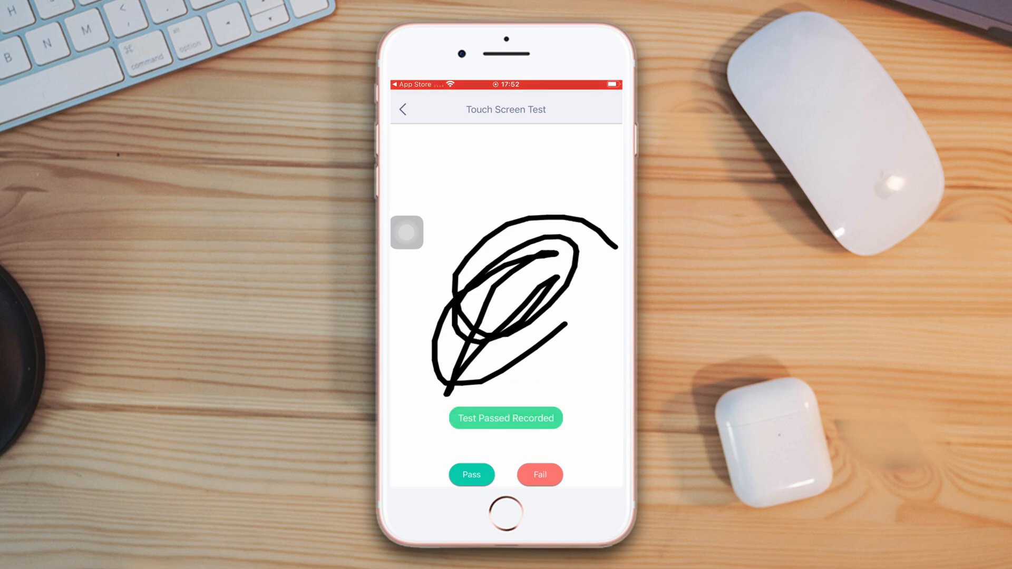
click(402, 109)
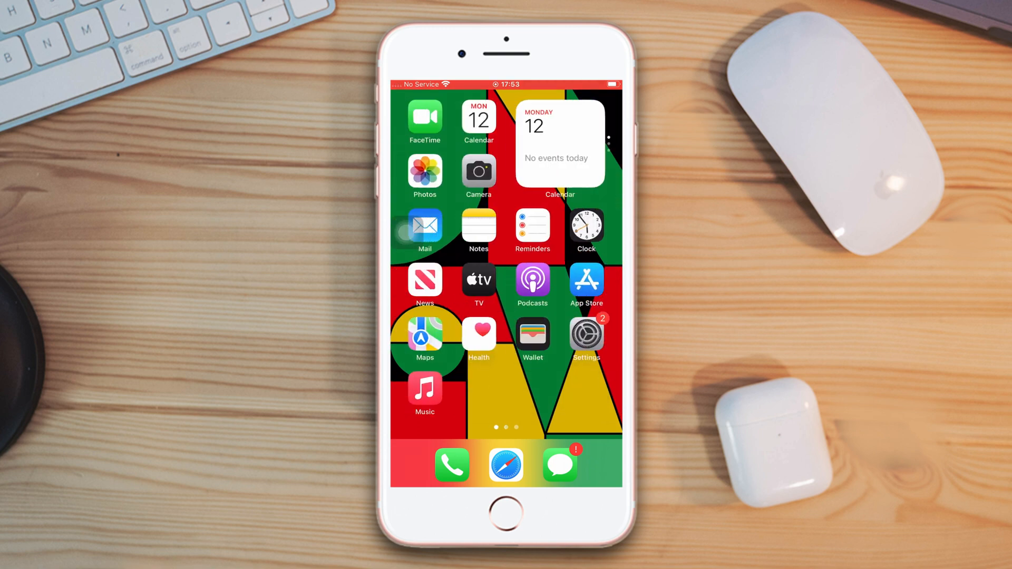
Open Settings and view the 3D & Haptic Touch options to confirm it is On.
click(585, 336)
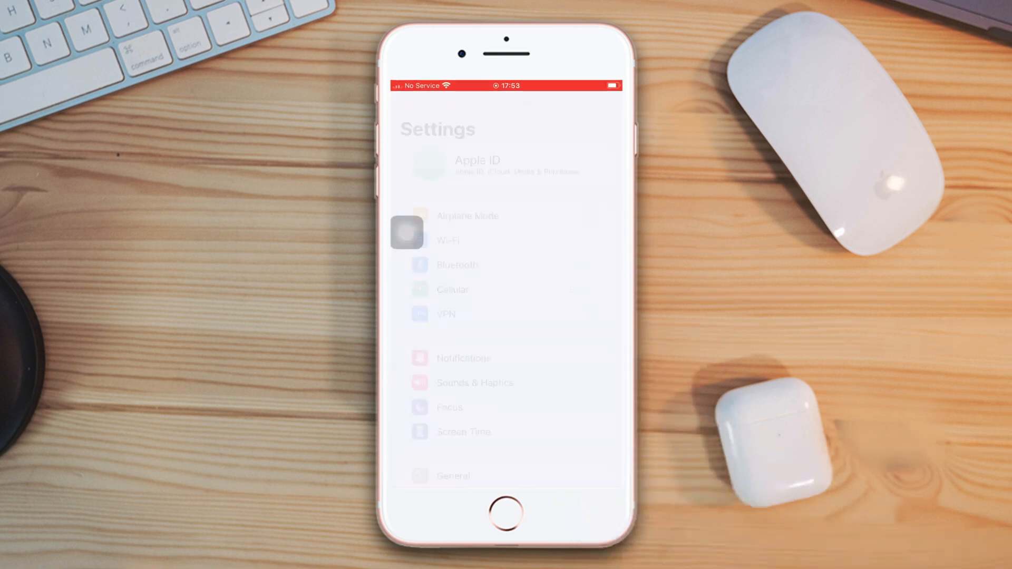
scroll(down, 3)
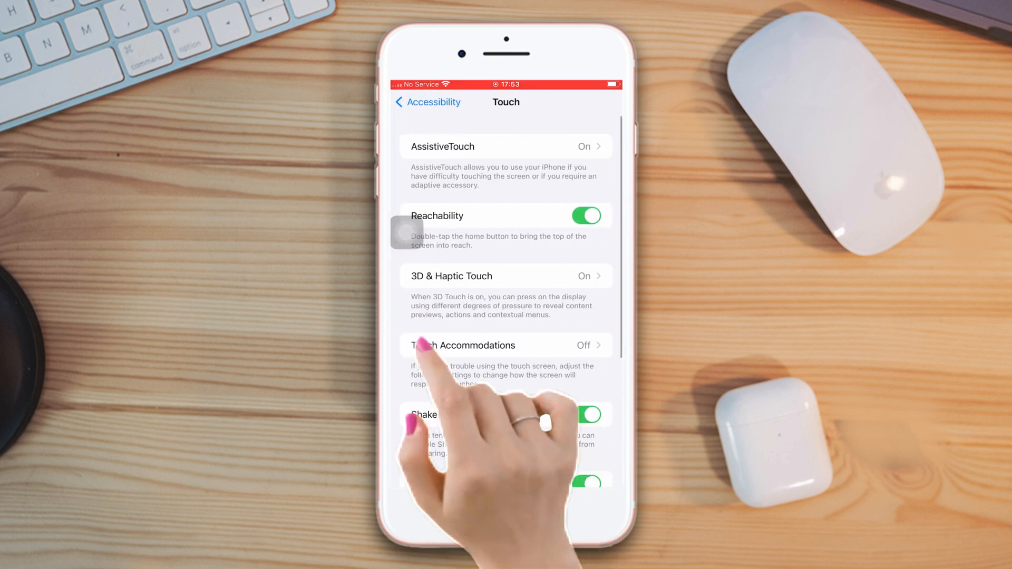
click(505, 276)
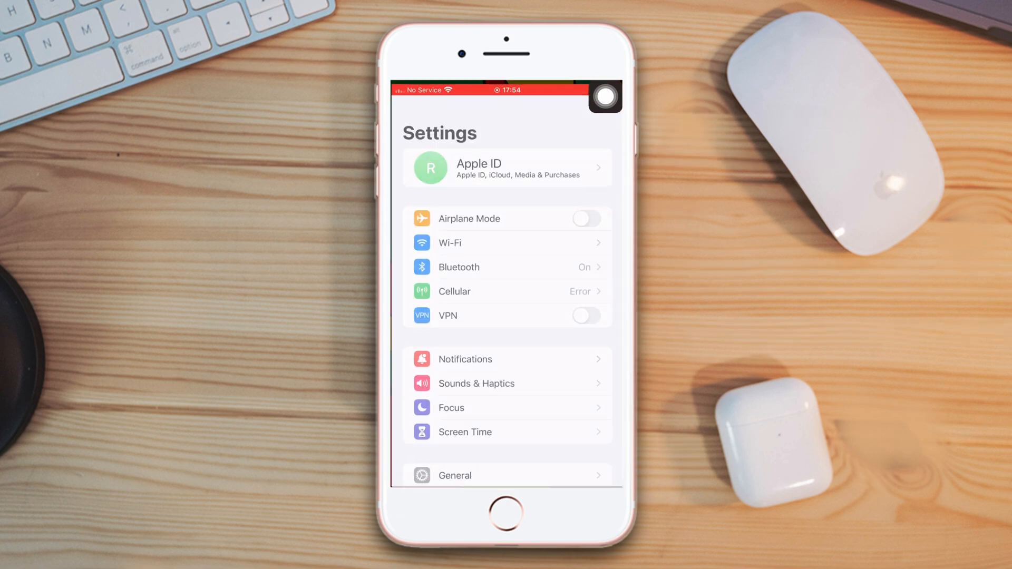
Go to General > Transfer or Reset iPhone > Reset and choose Reset All Settings.
click(454, 475)
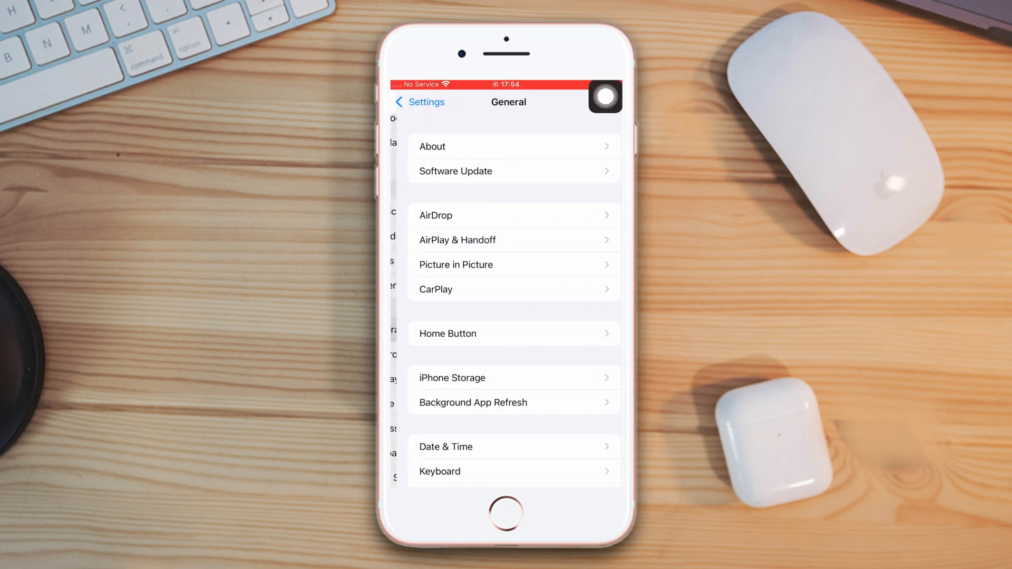
scroll(down, 3)
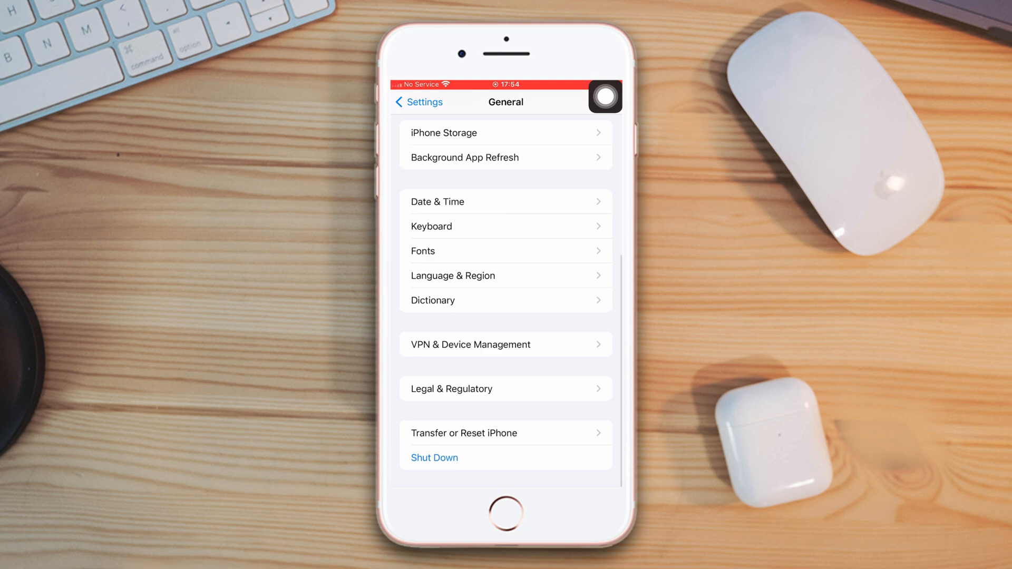
click(463, 434)
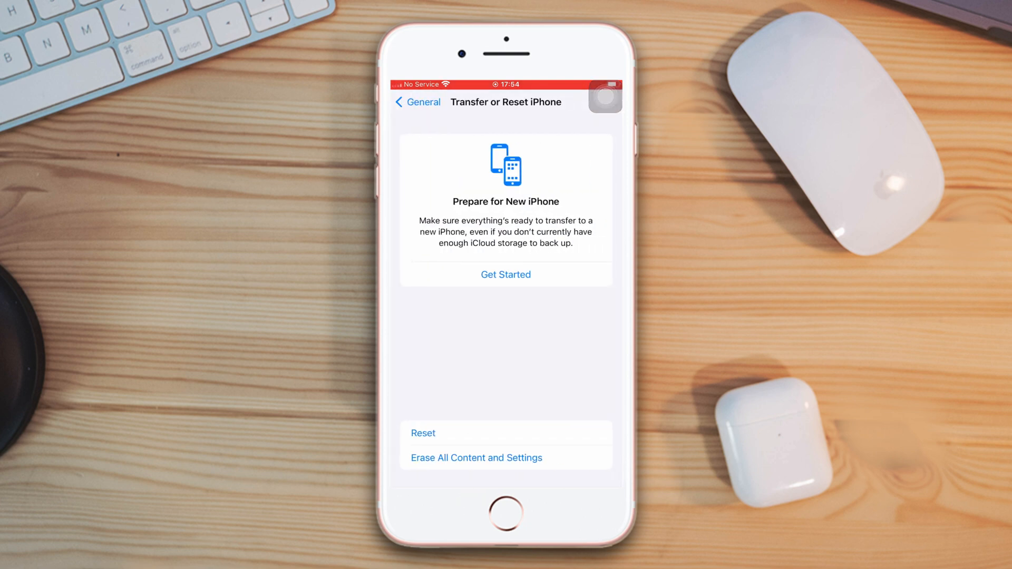
click(422, 433)
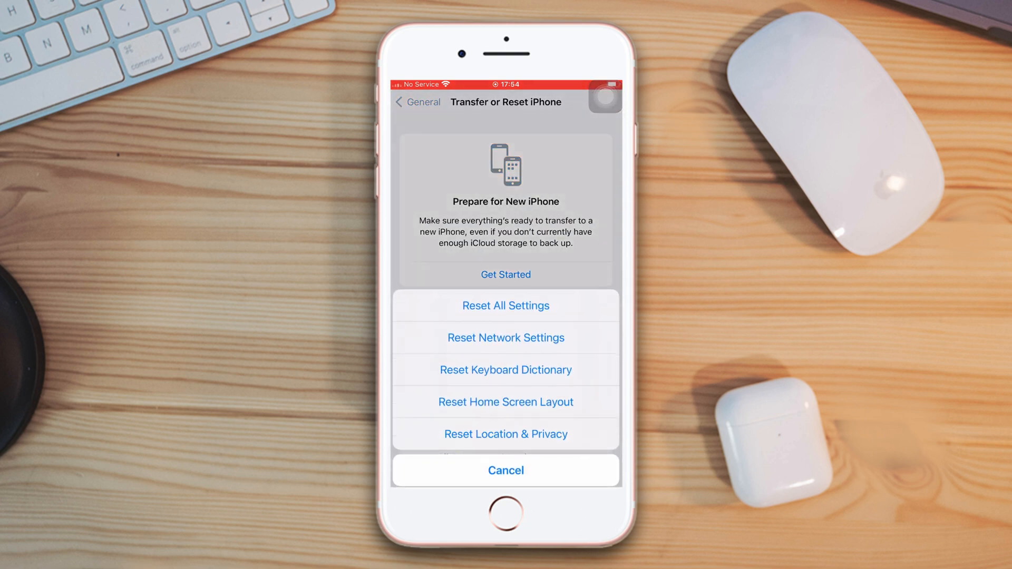
click(506, 305)
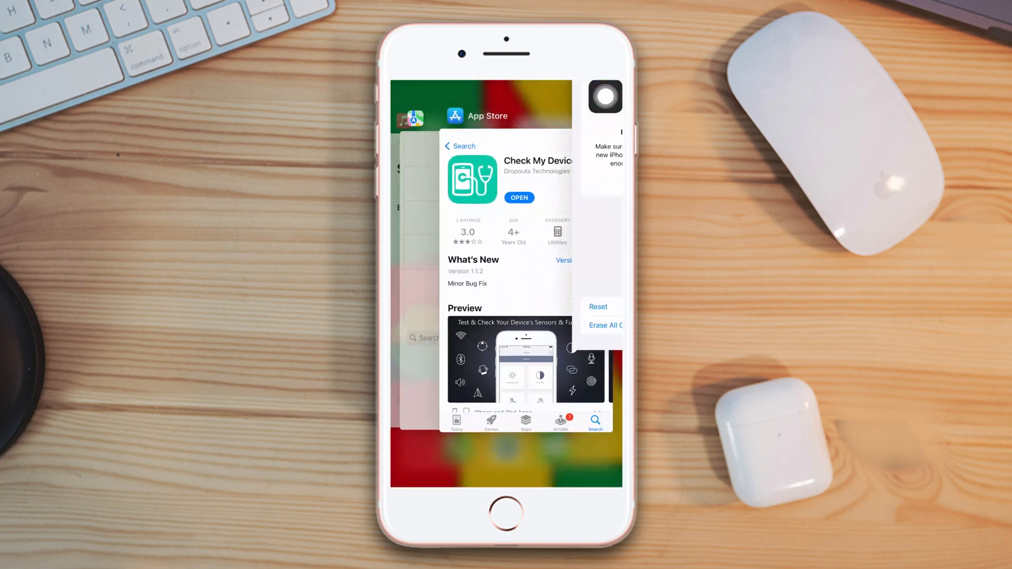
Tap the app switcher background to return to the home screen.
click(505, 513)
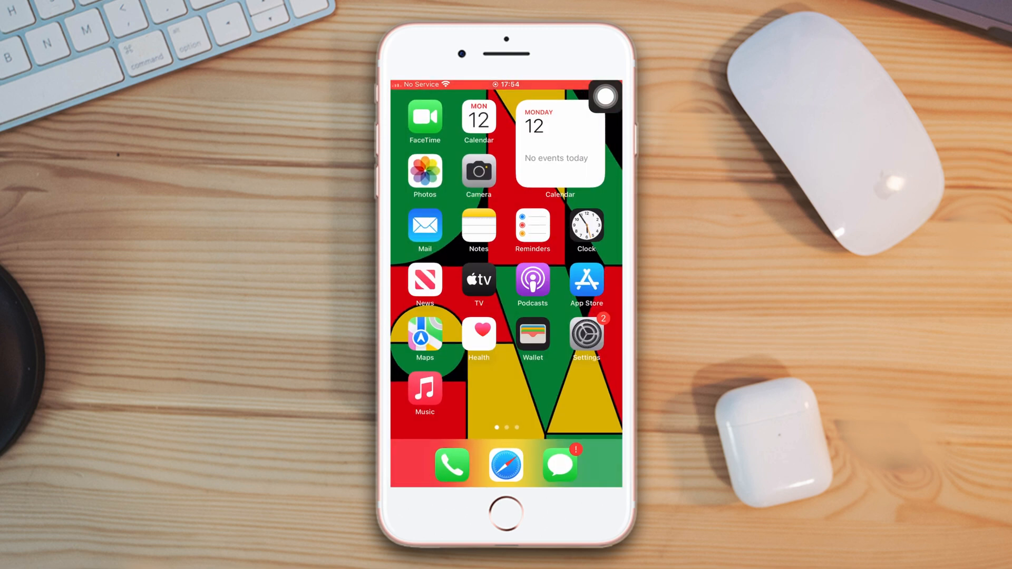